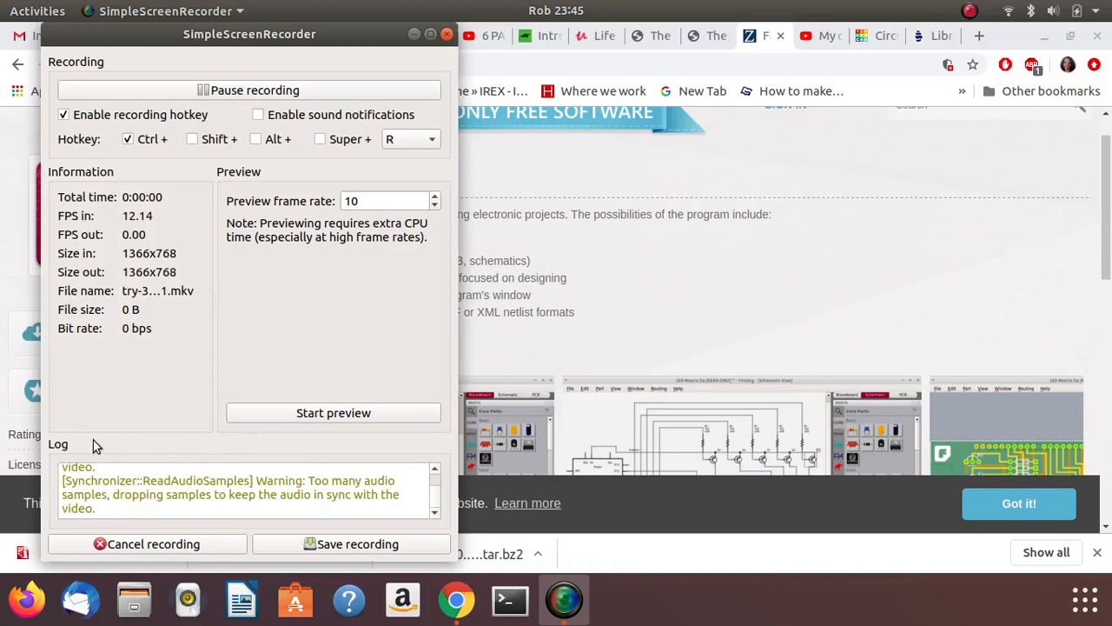
mouse_move(4, 347)
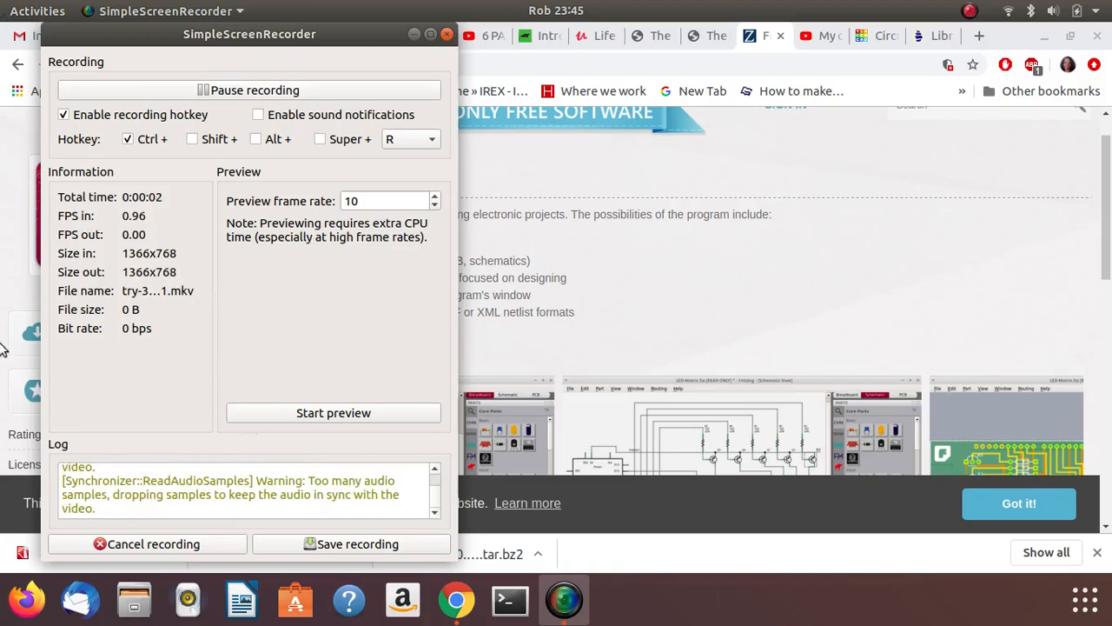
- Turn on SimpleScreenRecorder's live preview during the active 30 fps recording
click(334, 412)
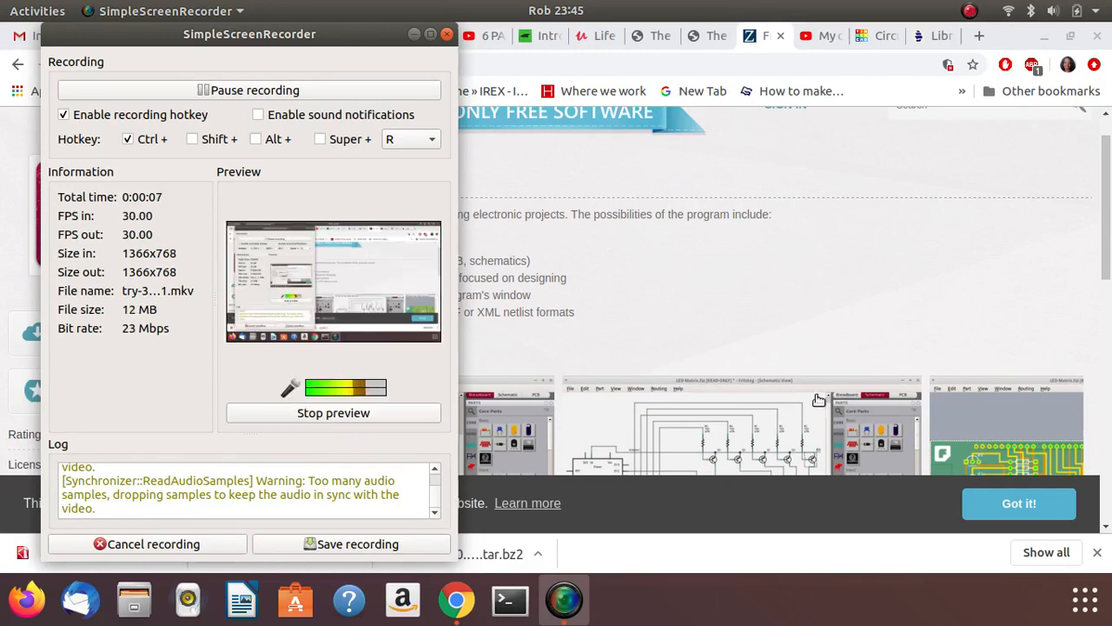
mouse_move(754, 269)
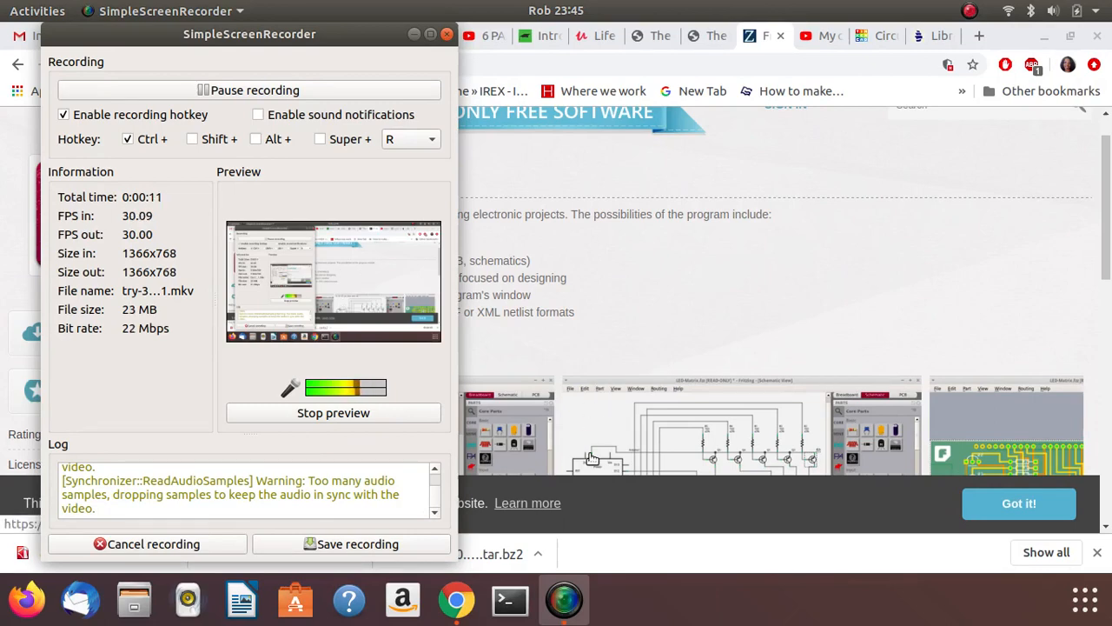
mouse_move(1004, 335)
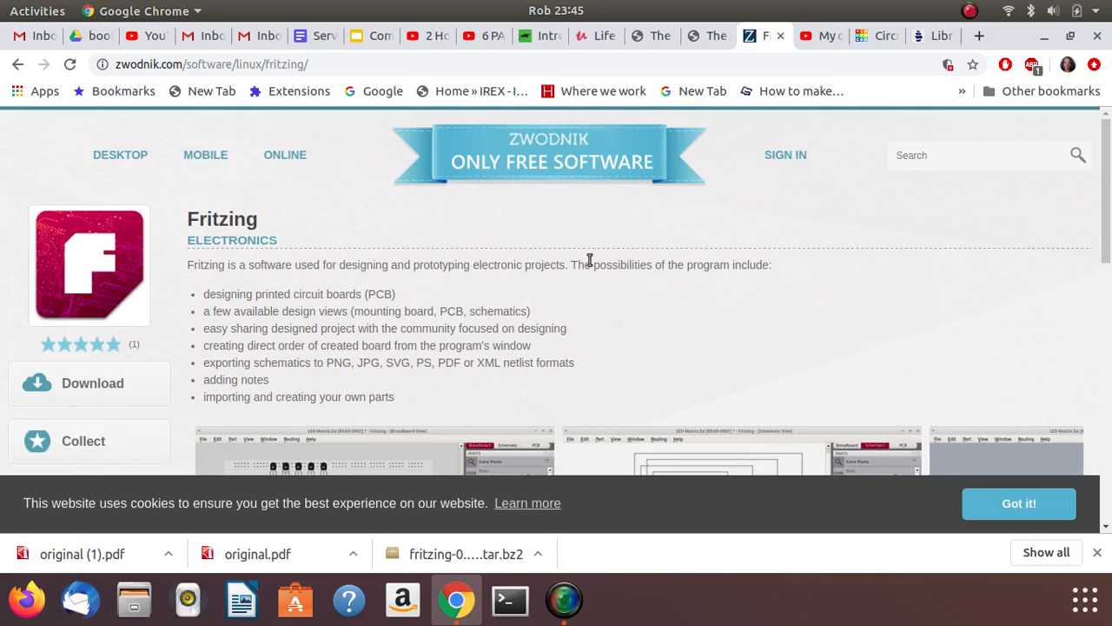
mouse_move(445, 305)
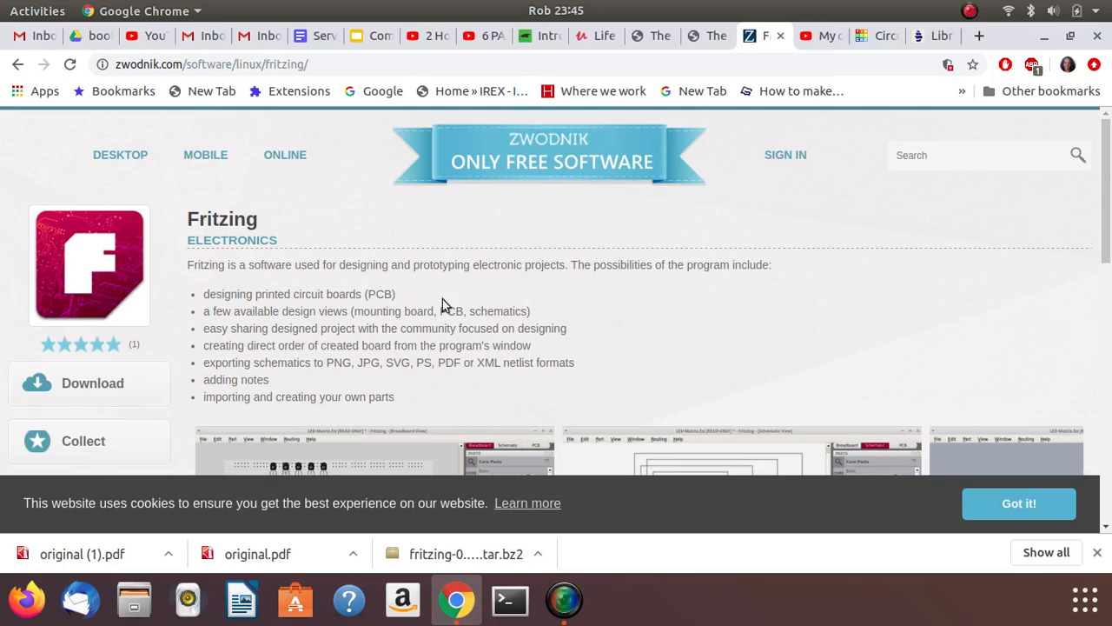
mouse_move(1089, 216)
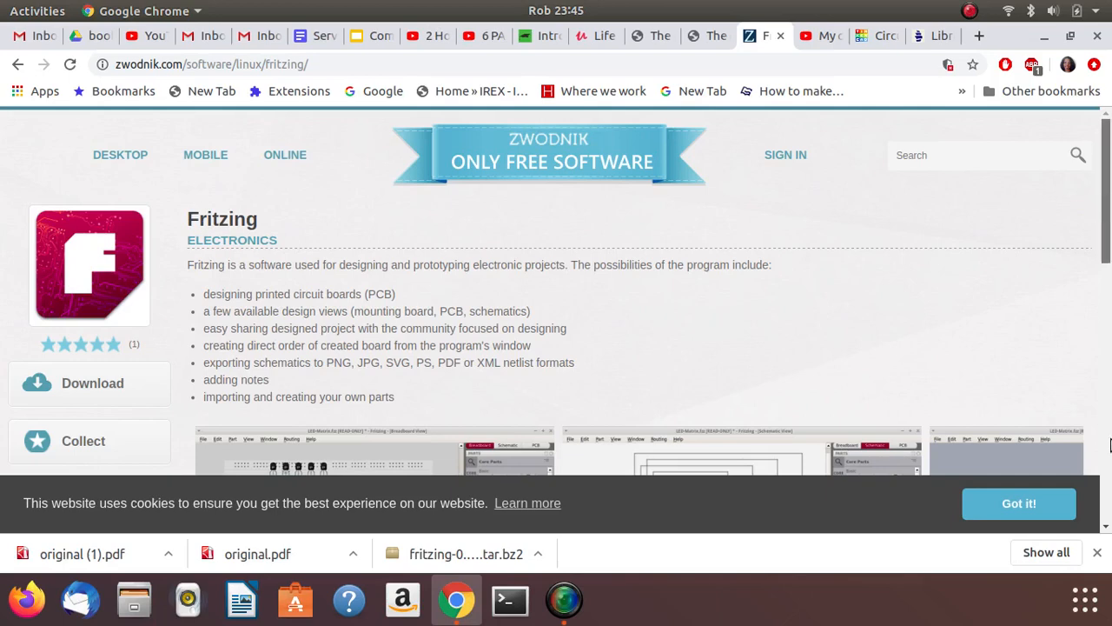
scroll(down, 3)
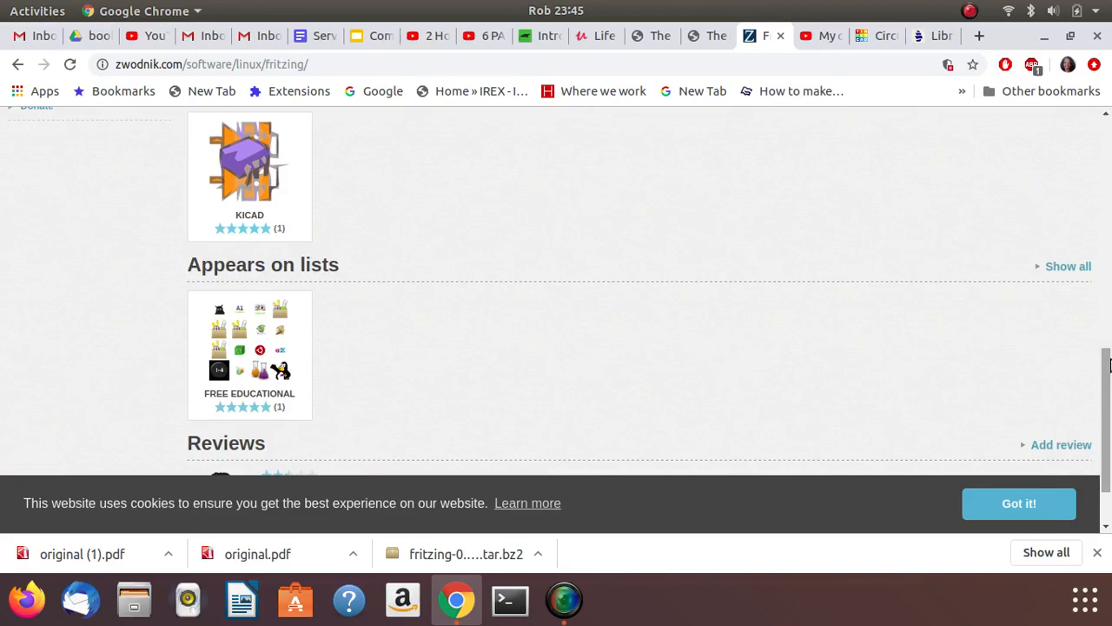
scroll(up, 3)
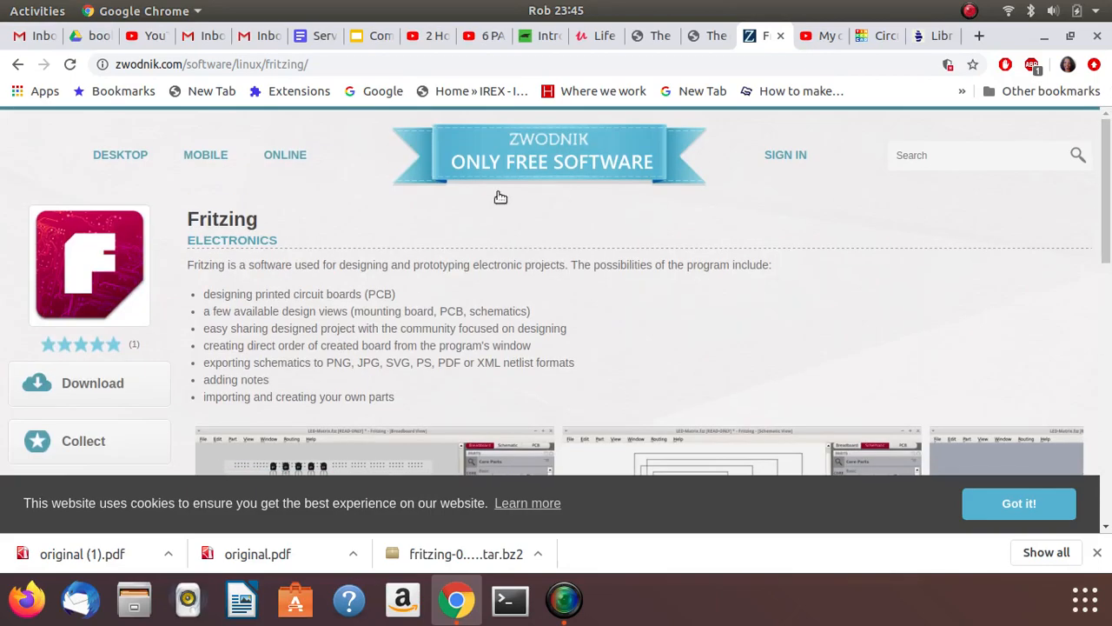
mouse_move(220, 252)
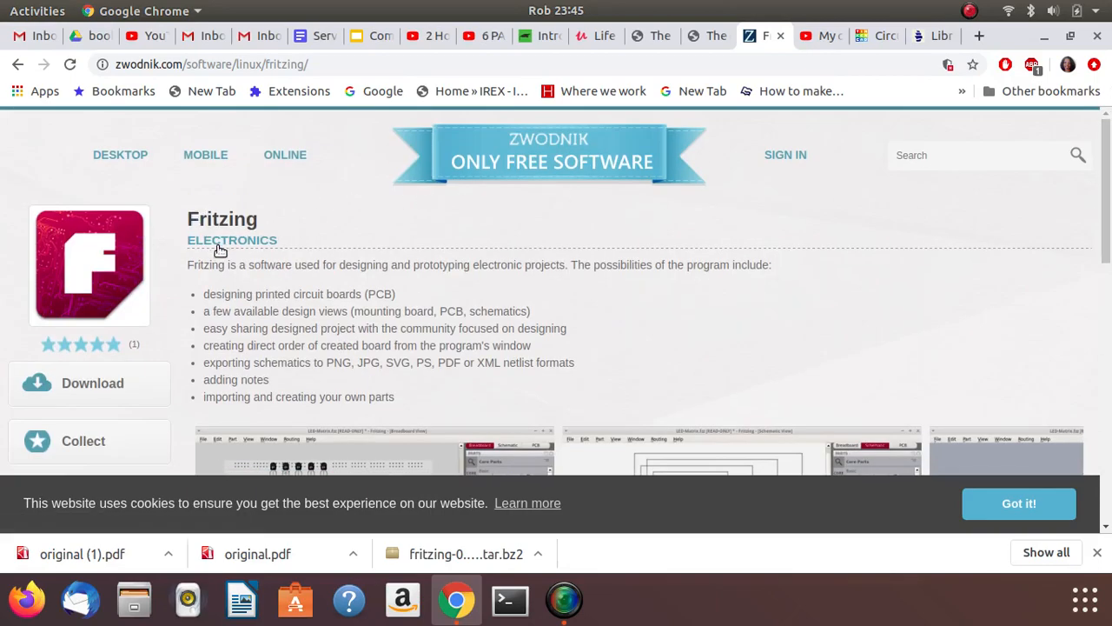
mouse_move(330, 246)
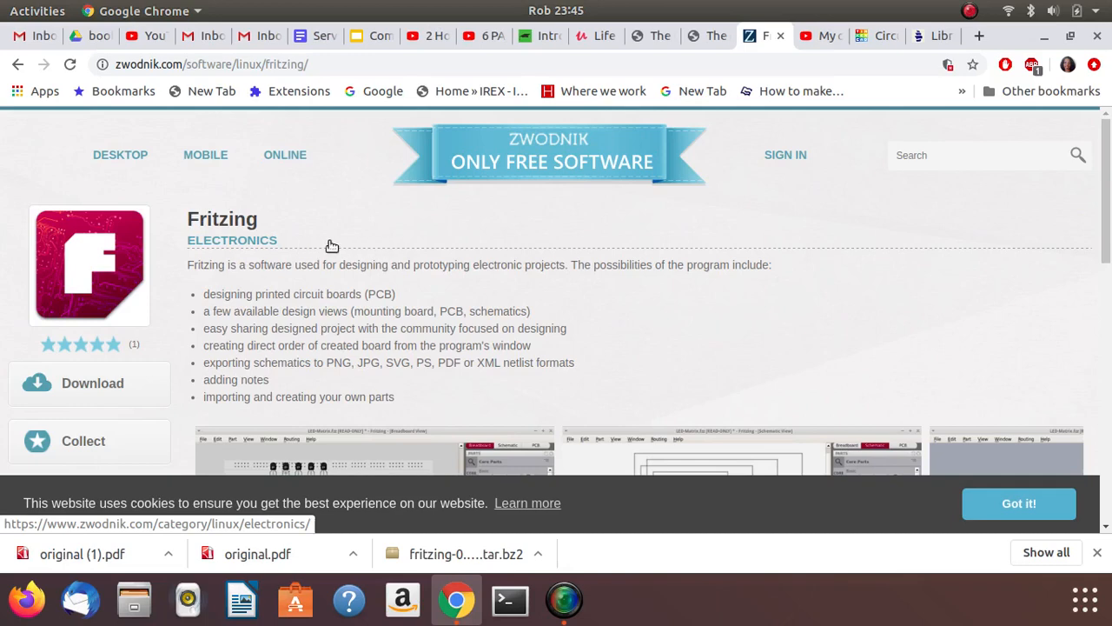
mouse_move(292, 290)
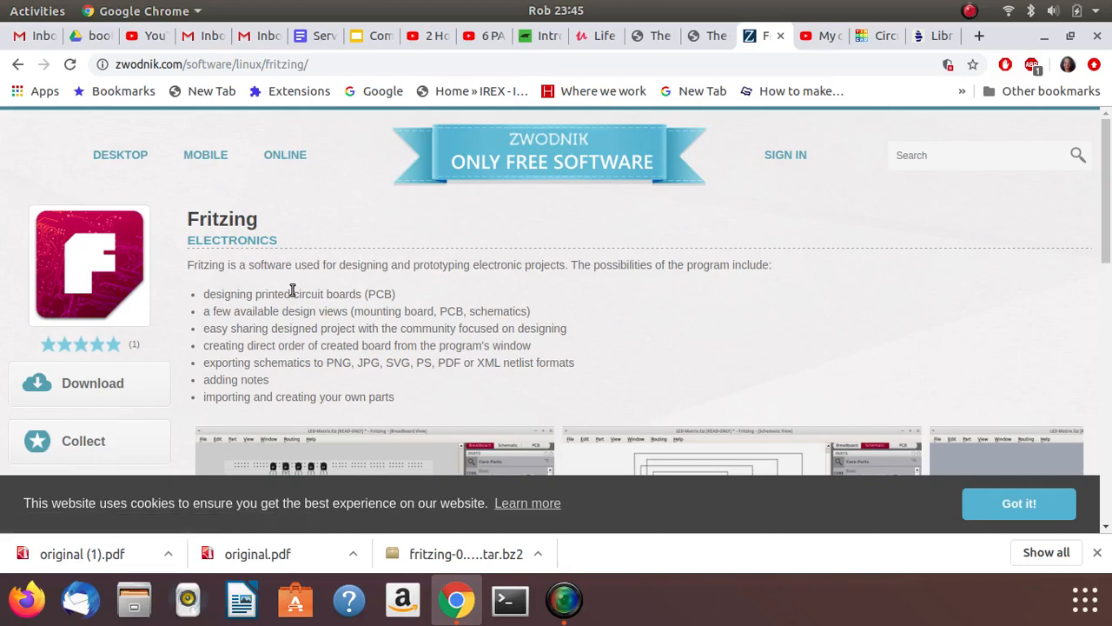
mouse_move(402, 599)
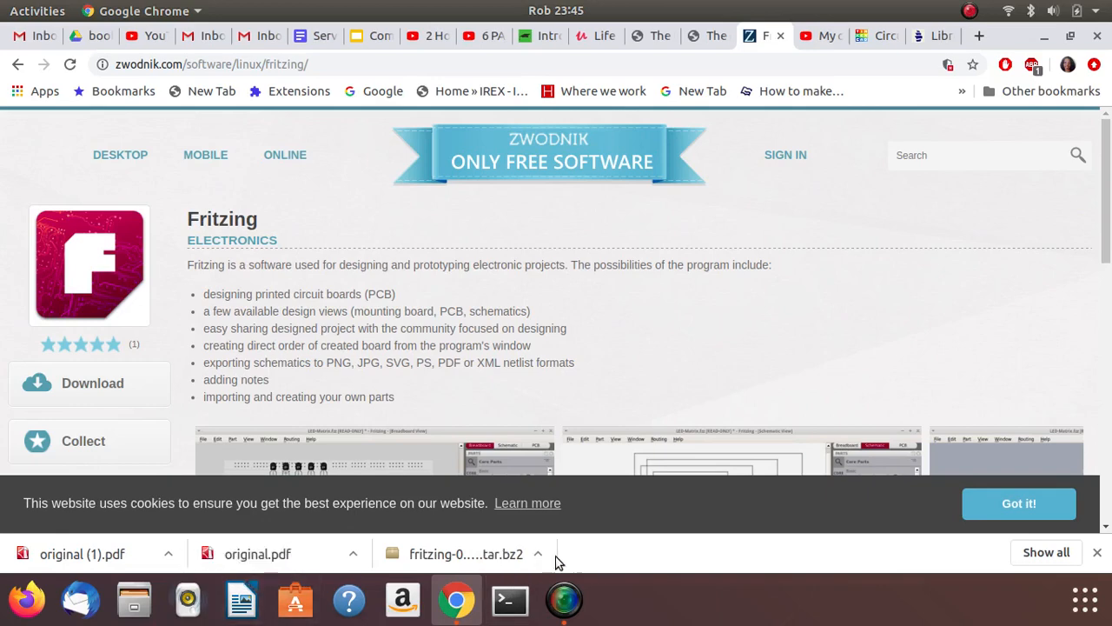
mouse_move(5, 17)
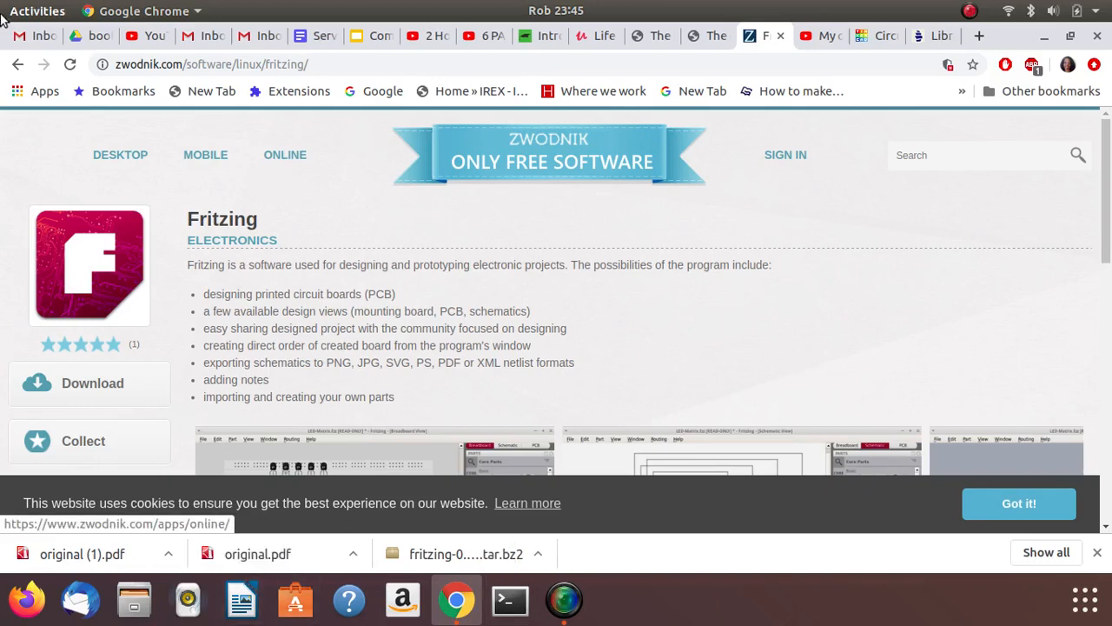
mouse_move(637, 194)
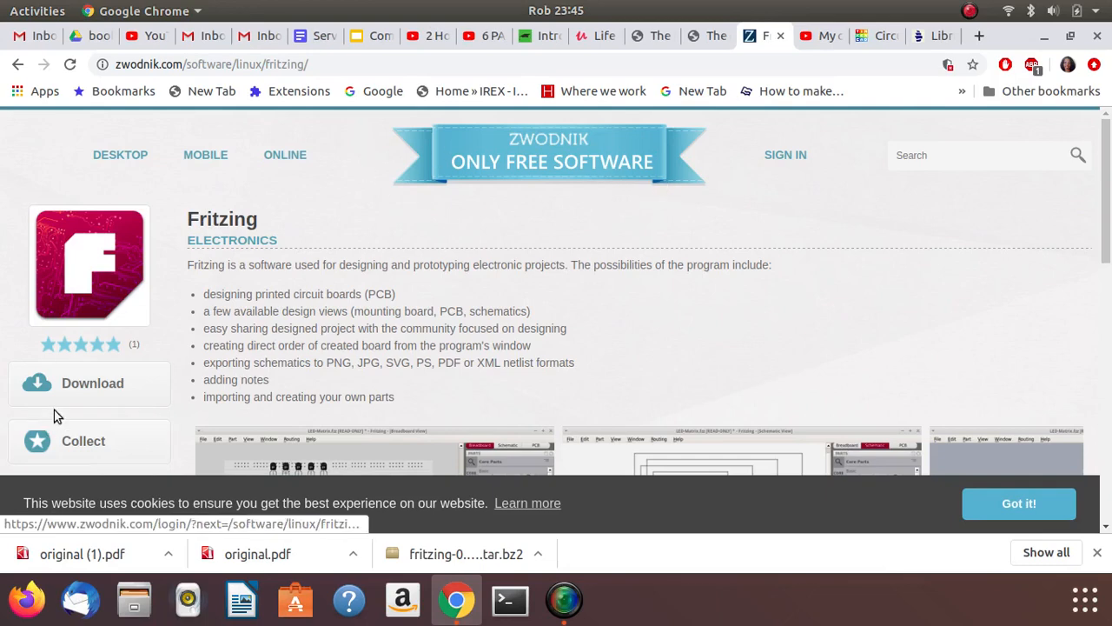
mouse_move(702, 504)
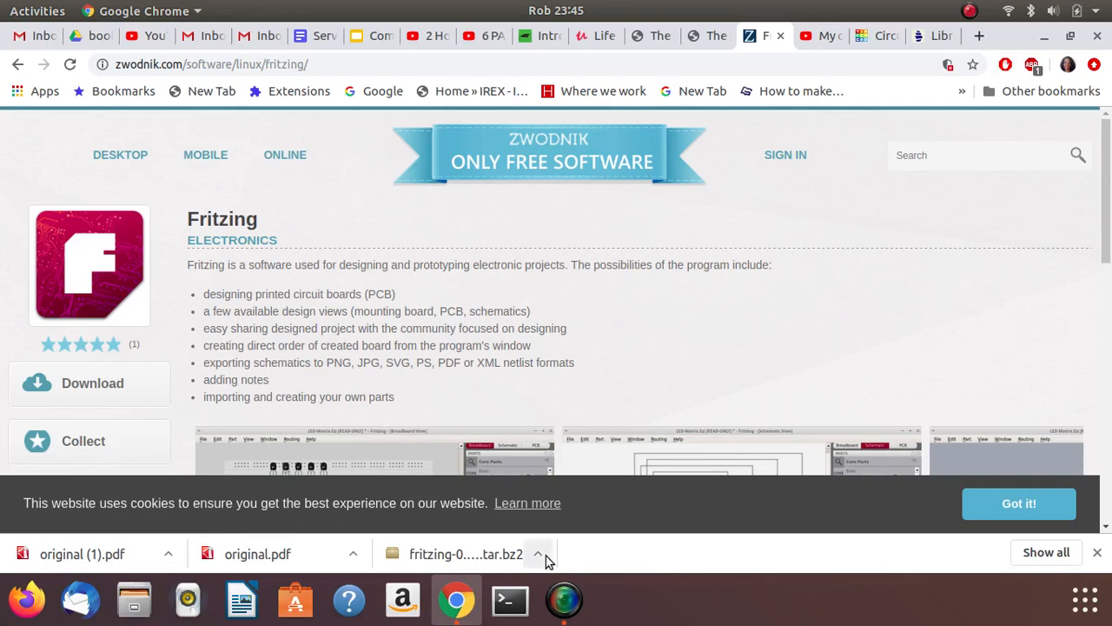
click(537, 554)
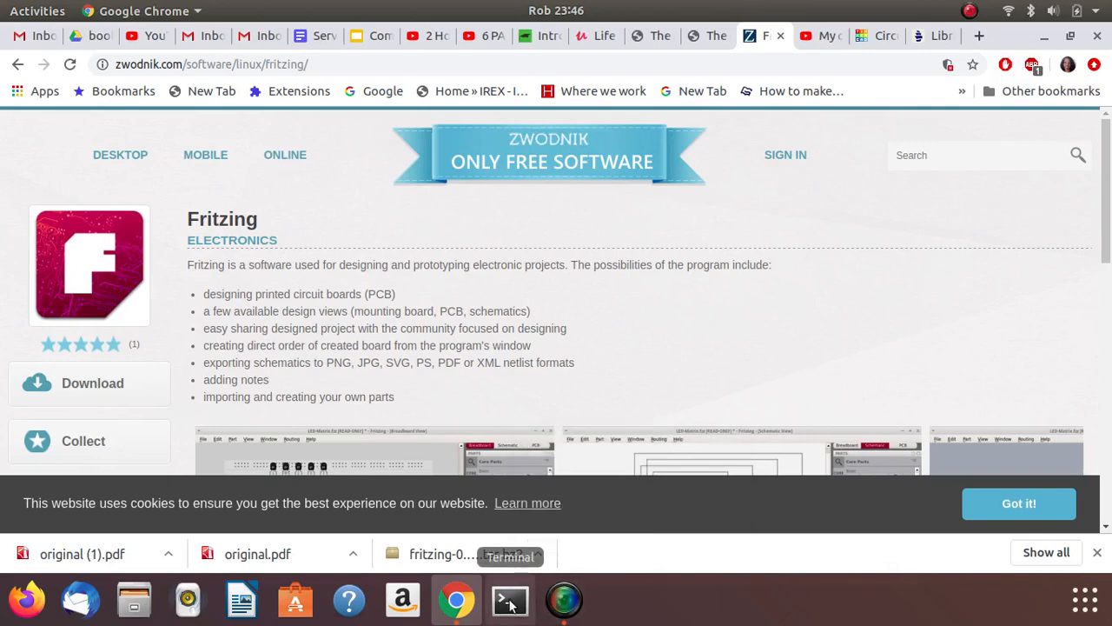
mouse_move(510, 608)
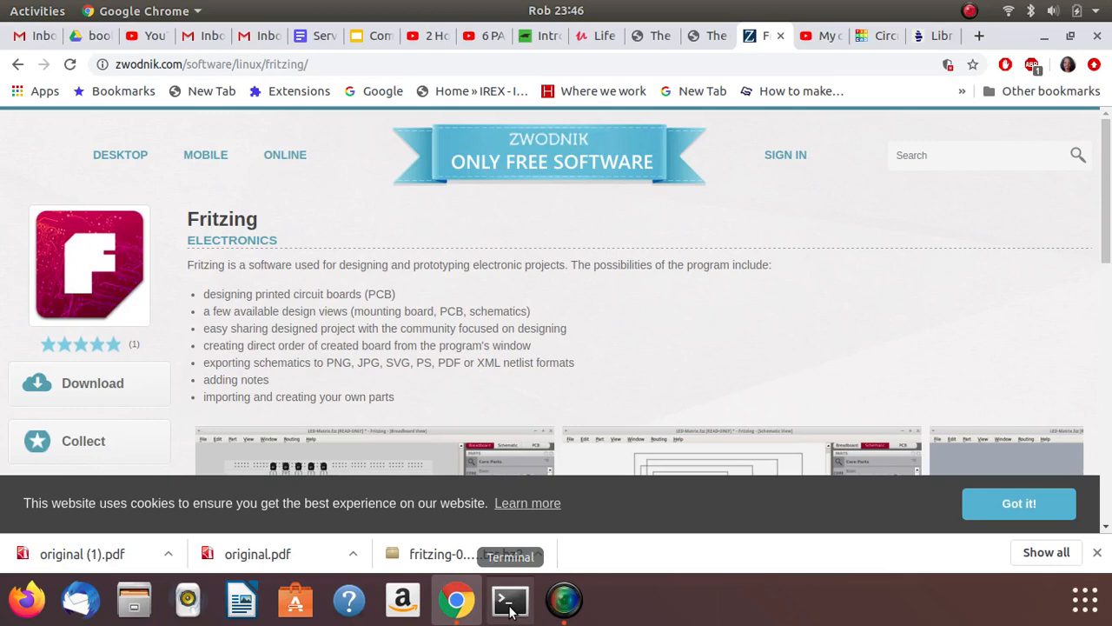
click(510, 599)
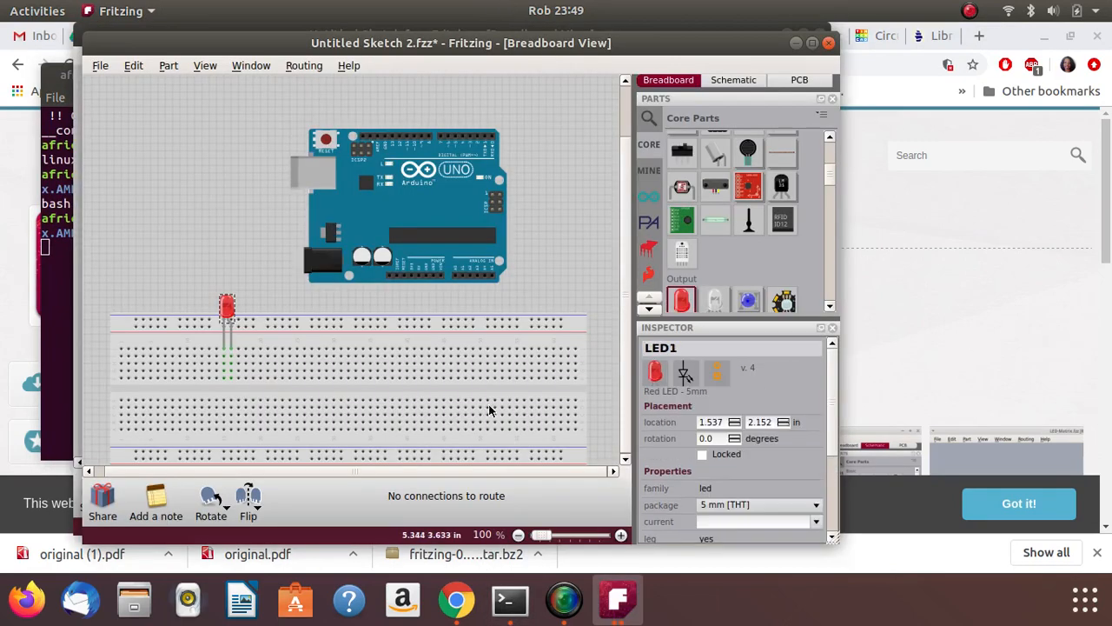
mouse_move(902, 261)
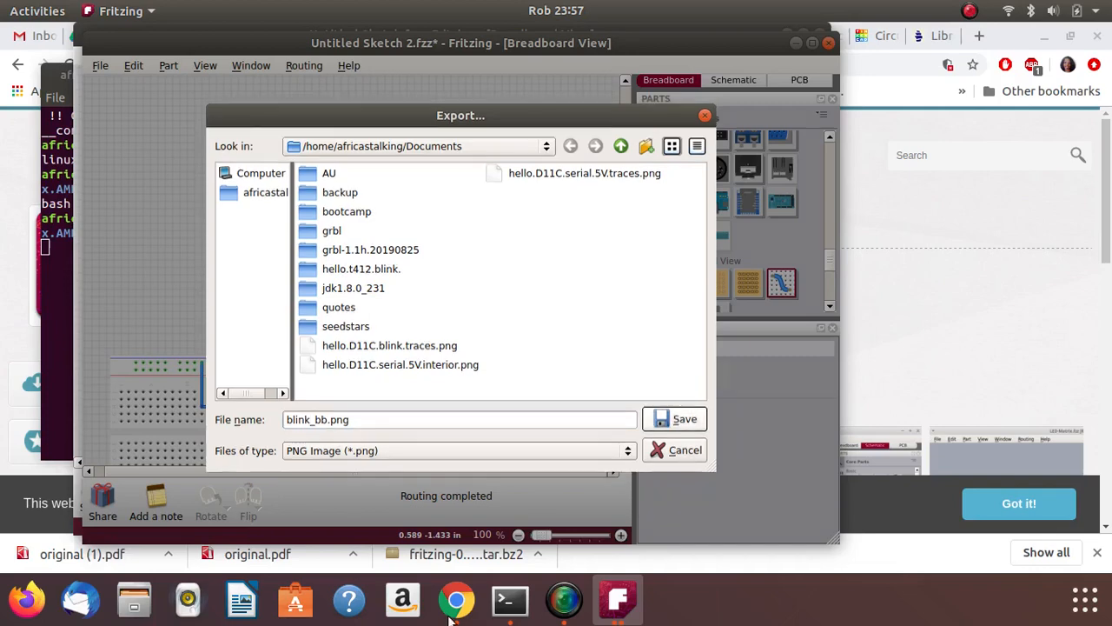
mouse_move(134, 598)
text(Arduino Blink cct)
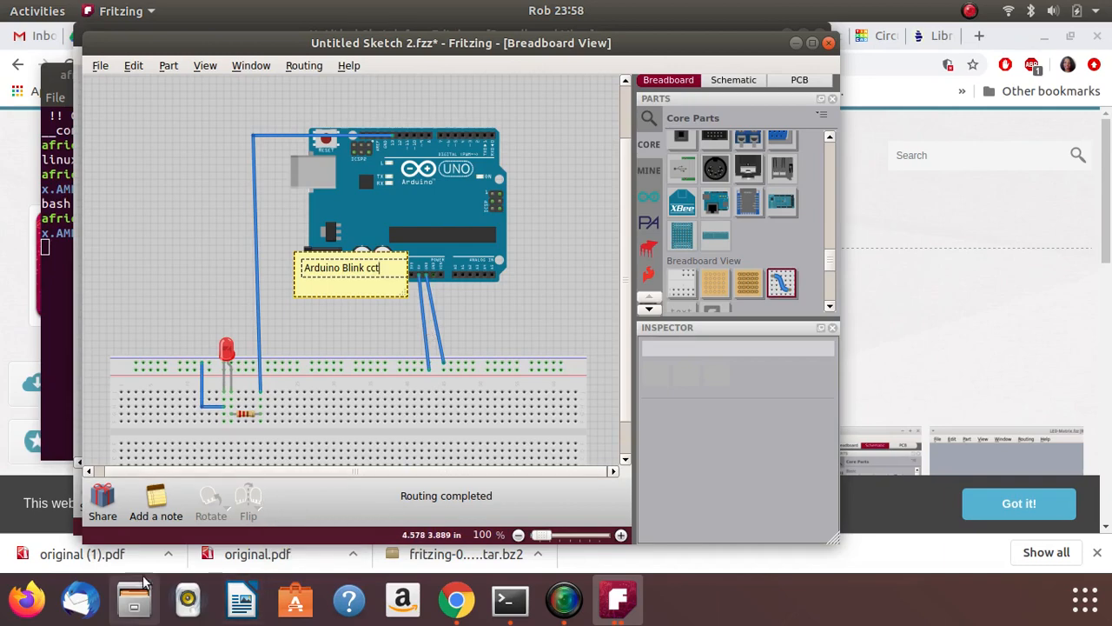
mouse_move(133, 600)
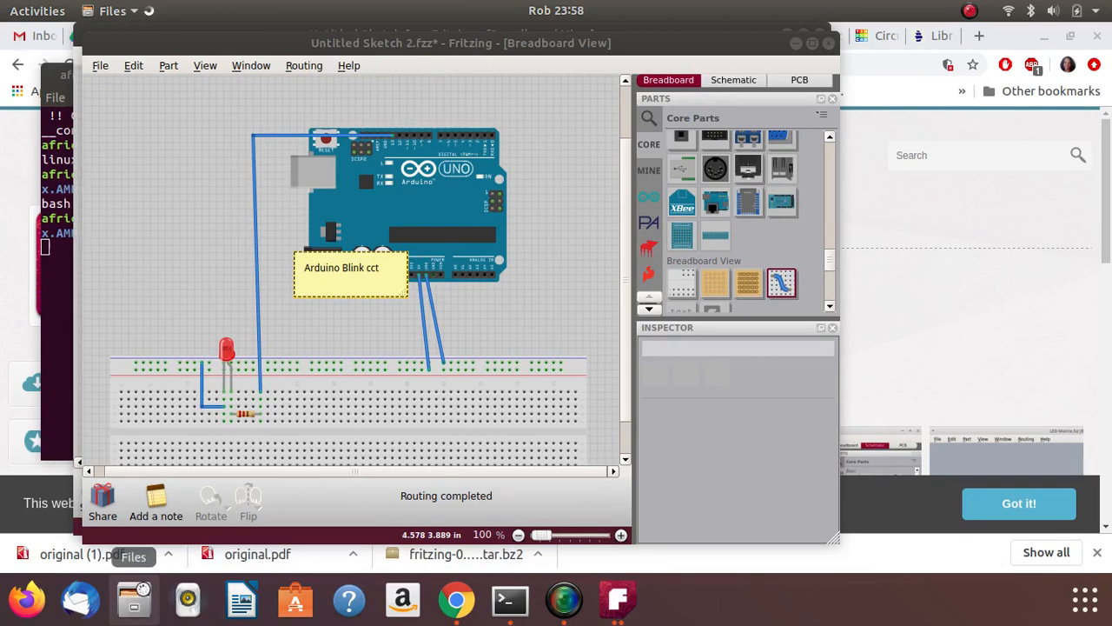
mouse_move(155, 572)
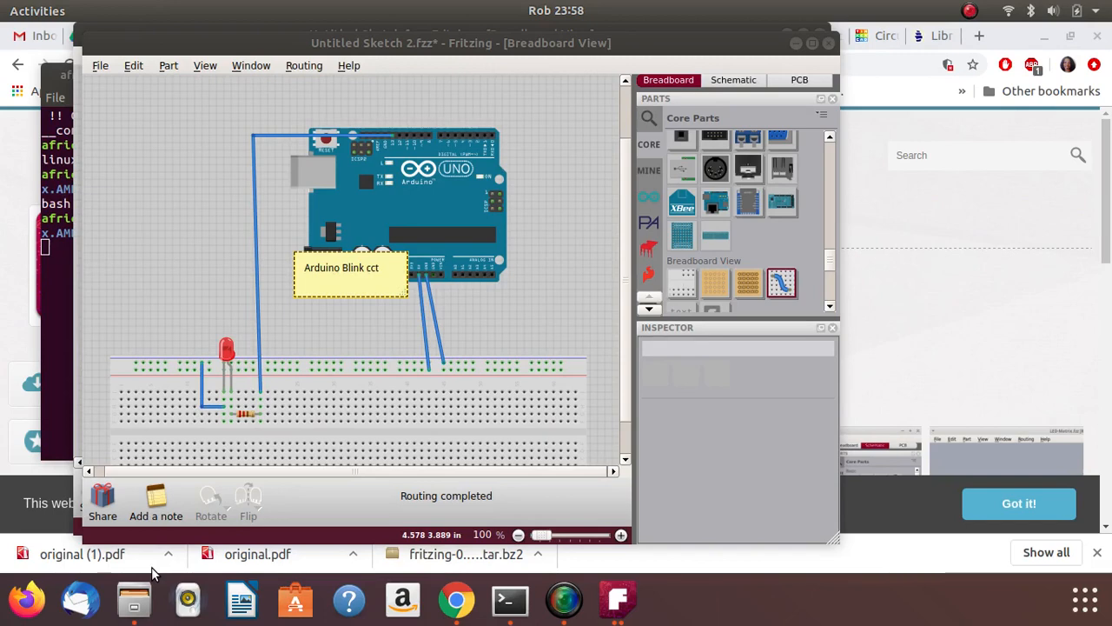
mouse_move(193, 563)
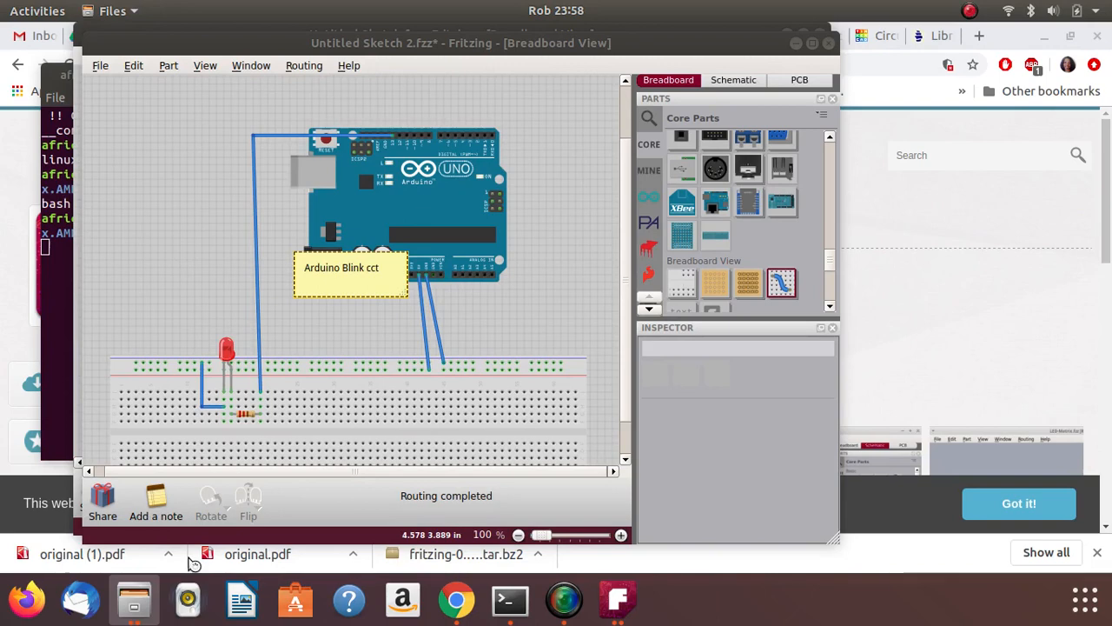
- Launch Files from the dock and switch to the Home location
click(134, 600)
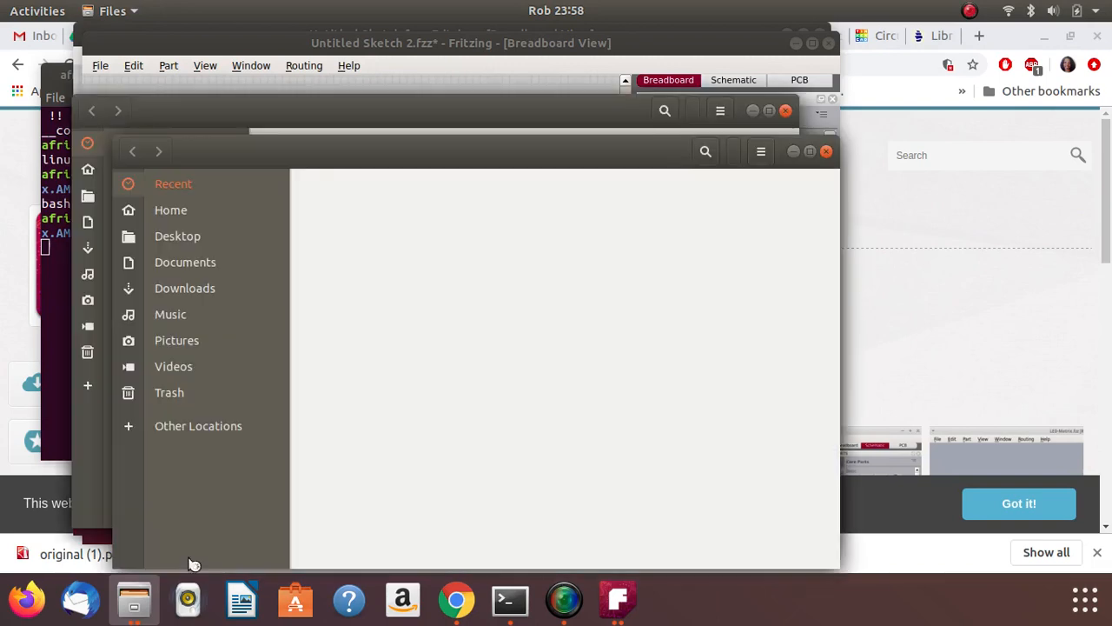
click(171, 210)
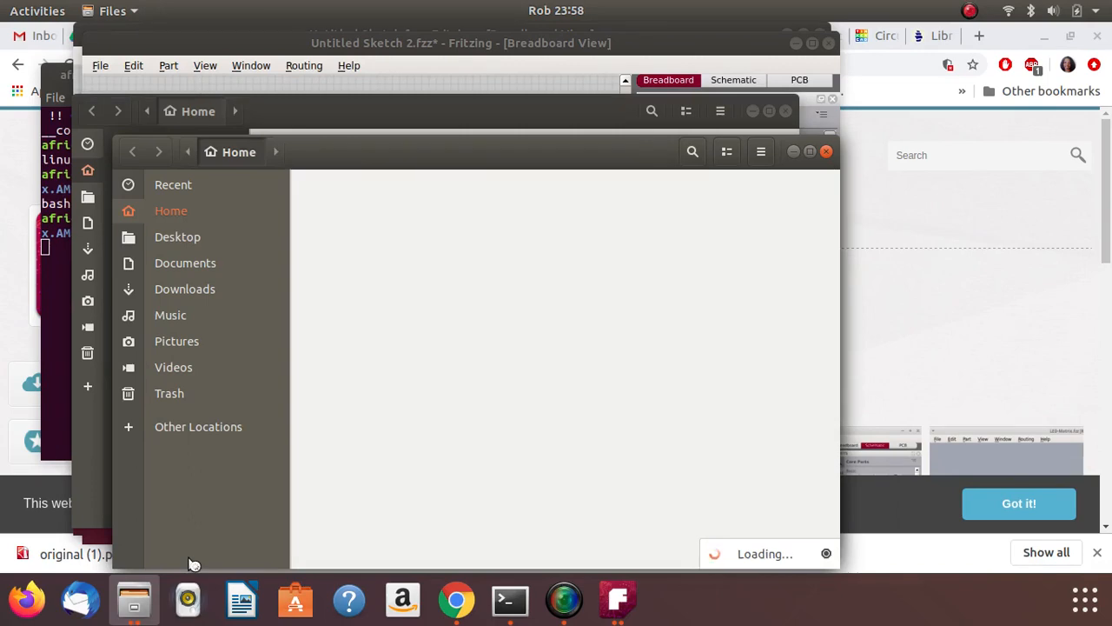